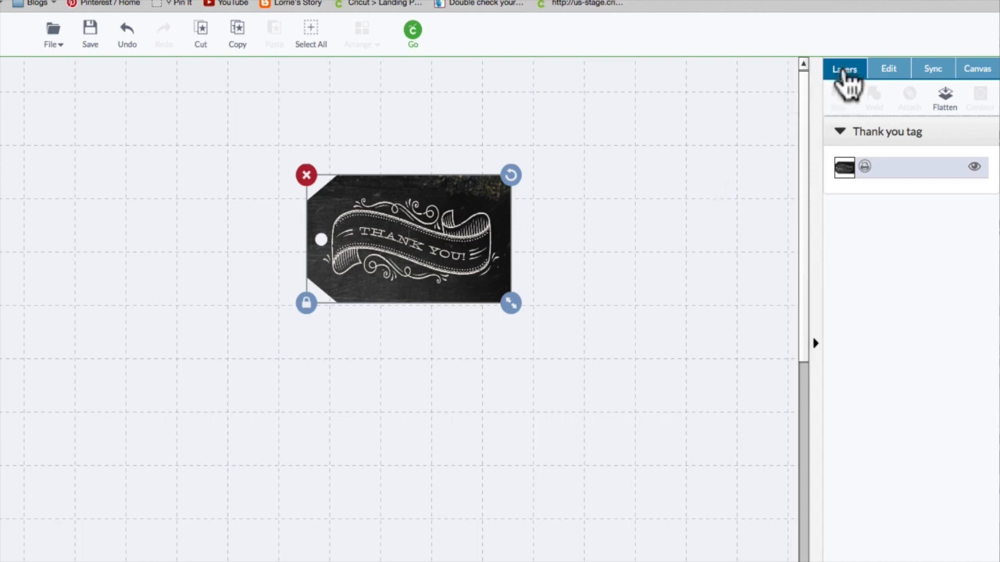
# Separate the Layers panel from the tab group and dock it below the Canvas settings.
pyautogui.click(976, 69)
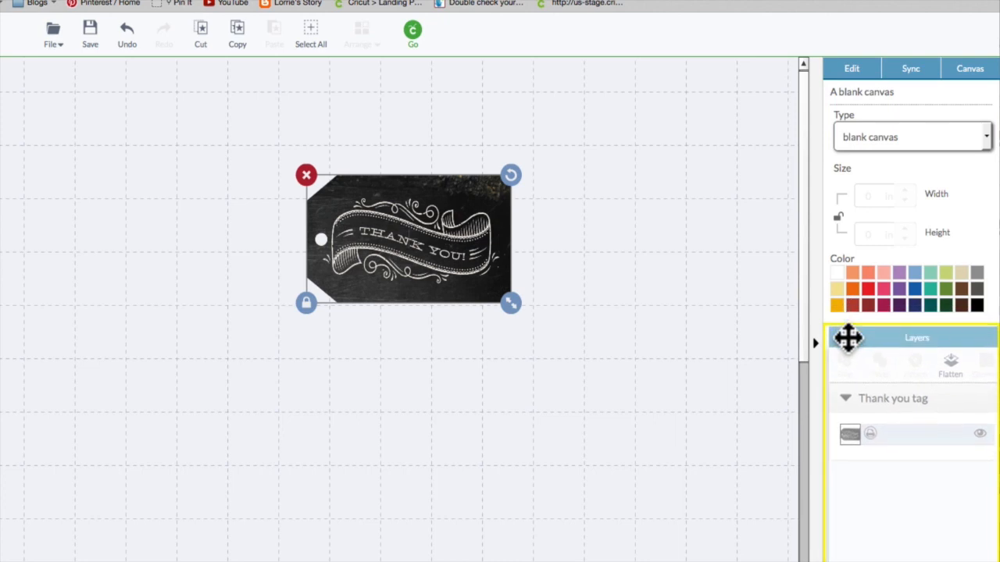
pyautogui.moveTo(407, 238); pyautogui.dragTo(465, 200)
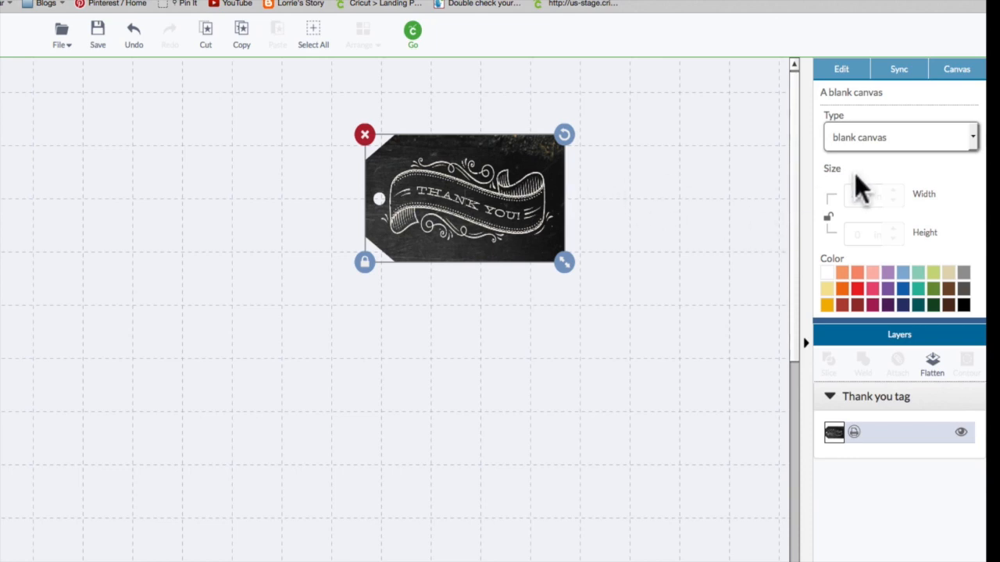
pyautogui.moveTo(878, 456)
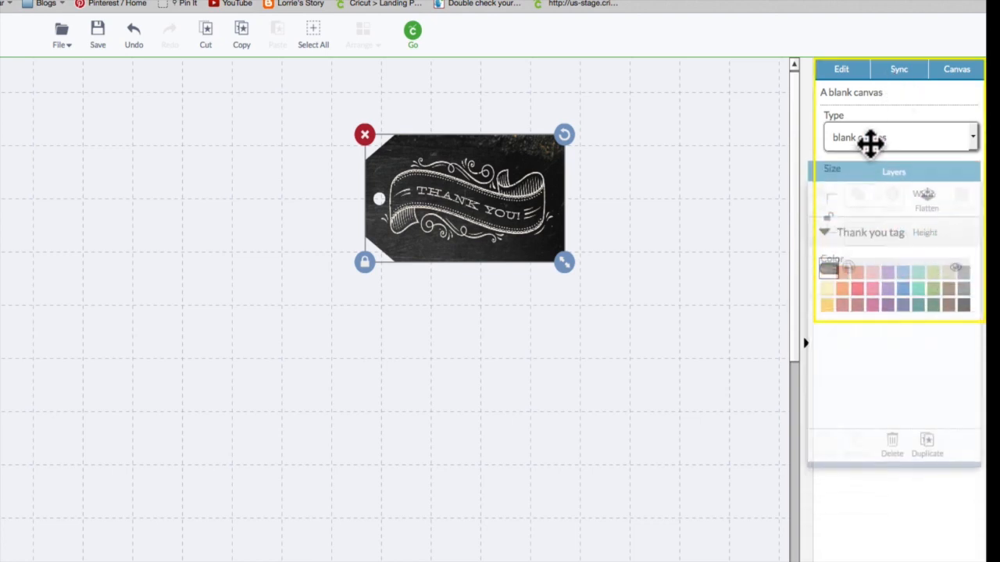
# Return Layers to the top group and move Sync with Canvas into a lower panel group.
pyautogui.click(834, 69)
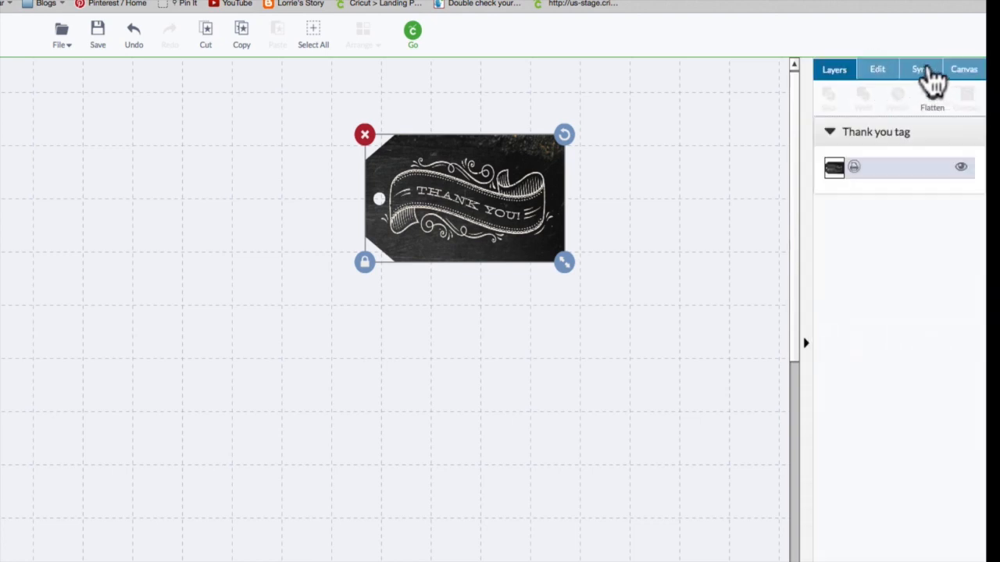
pyautogui.click(922, 69)
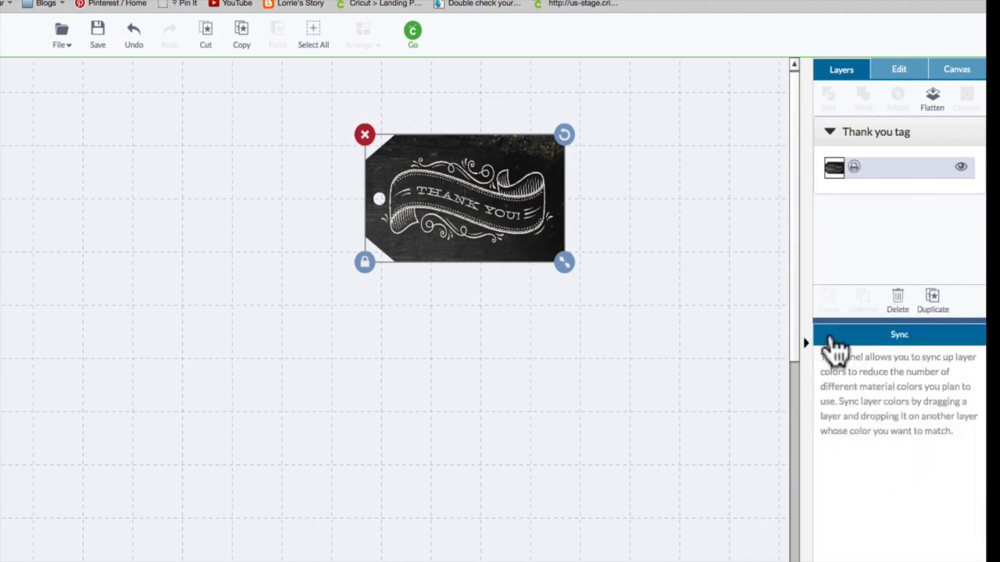
pyautogui.moveTo(898, 125)
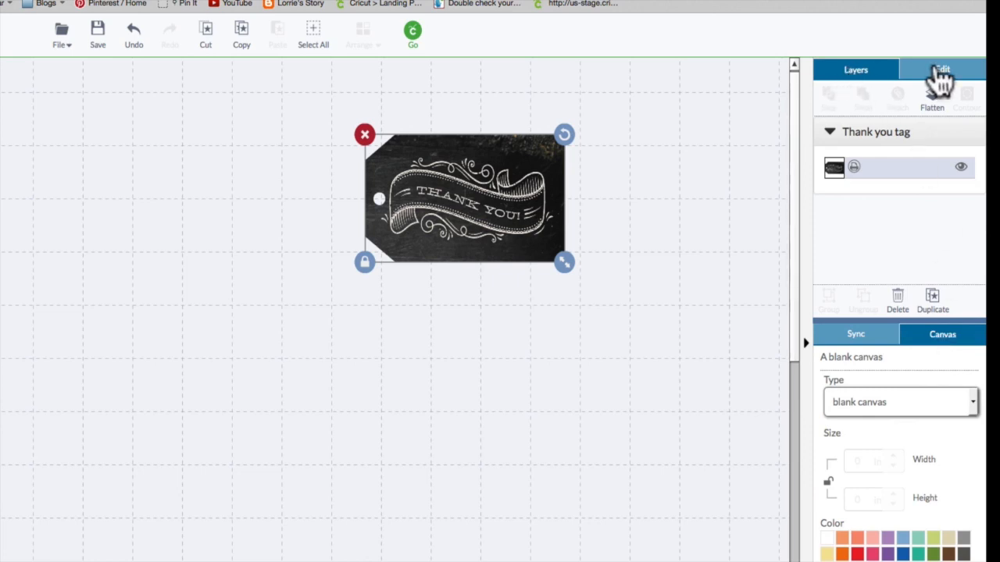
pyautogui.click(942, 69)
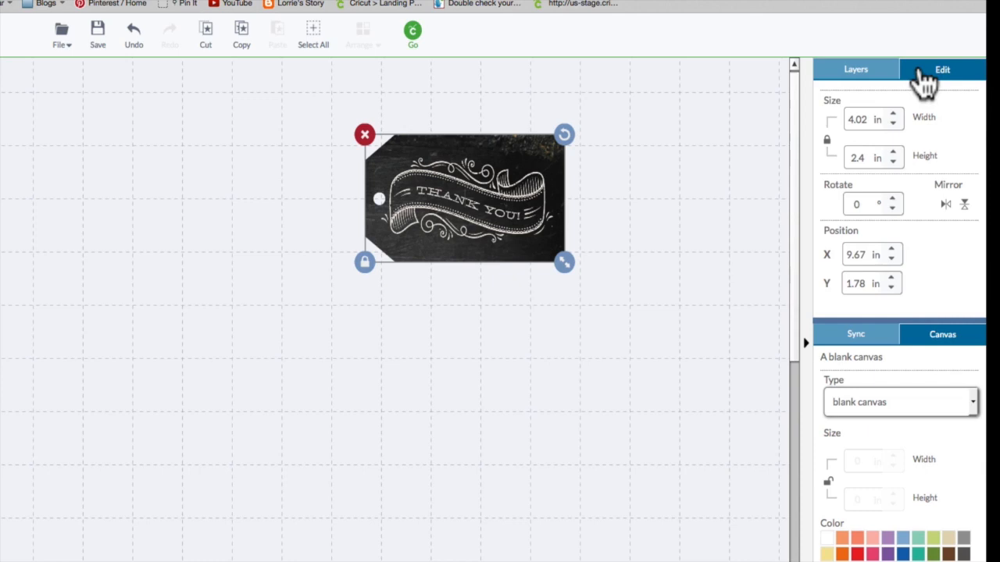
pyautogui.moveTo(859, 75)
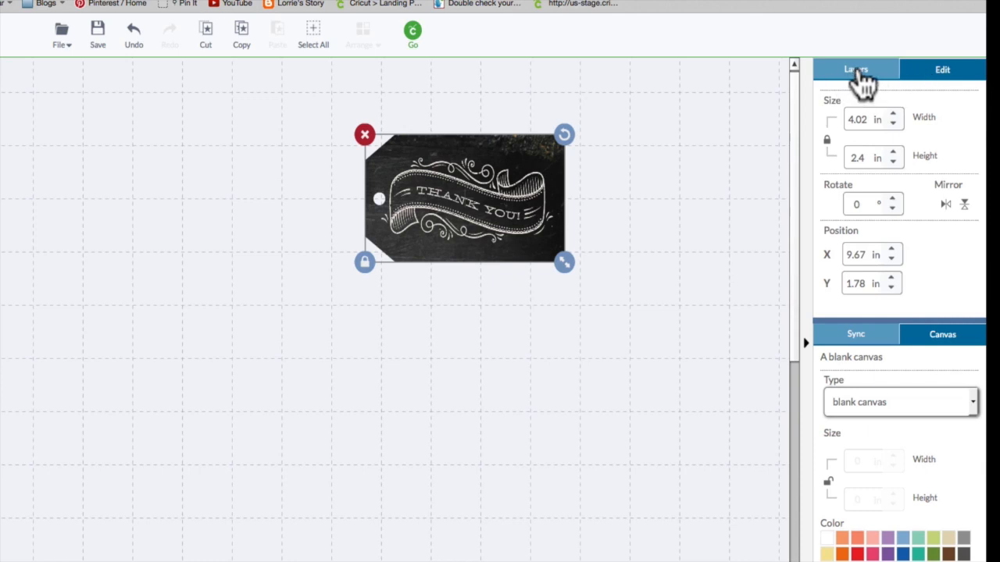
pyautogui.click(856, 69)
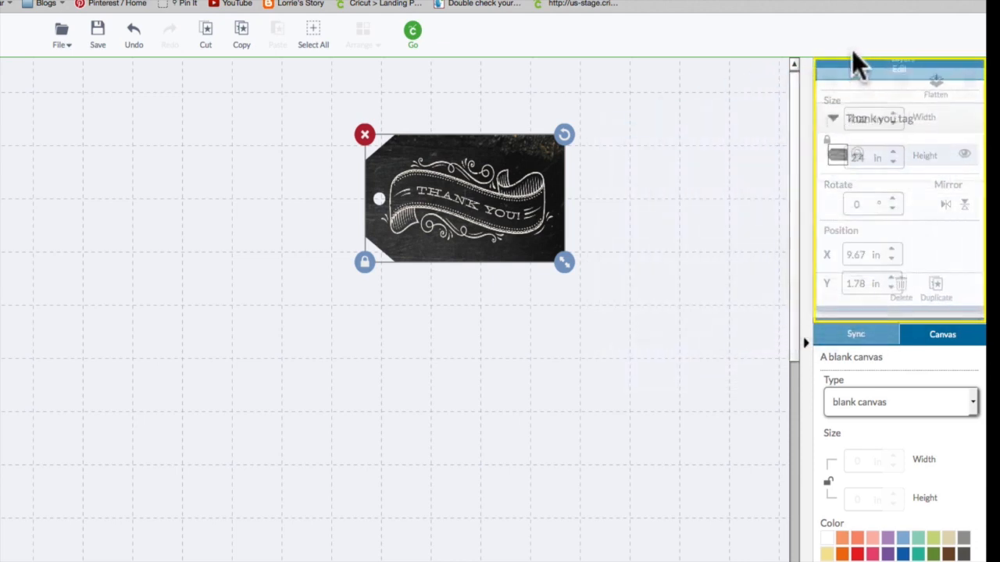
pyautogui.click(855, 69)
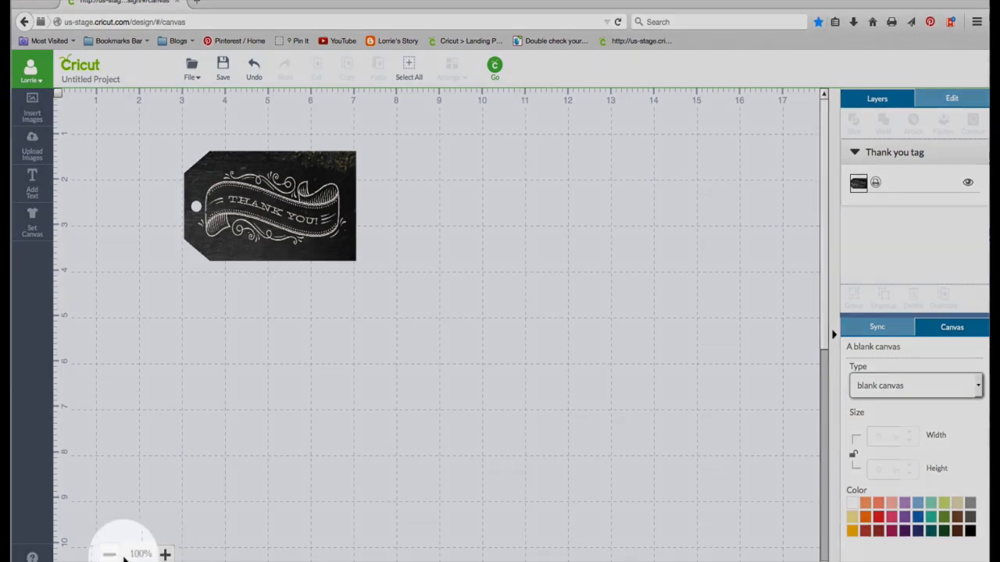
pyautogui.click(109, 555)
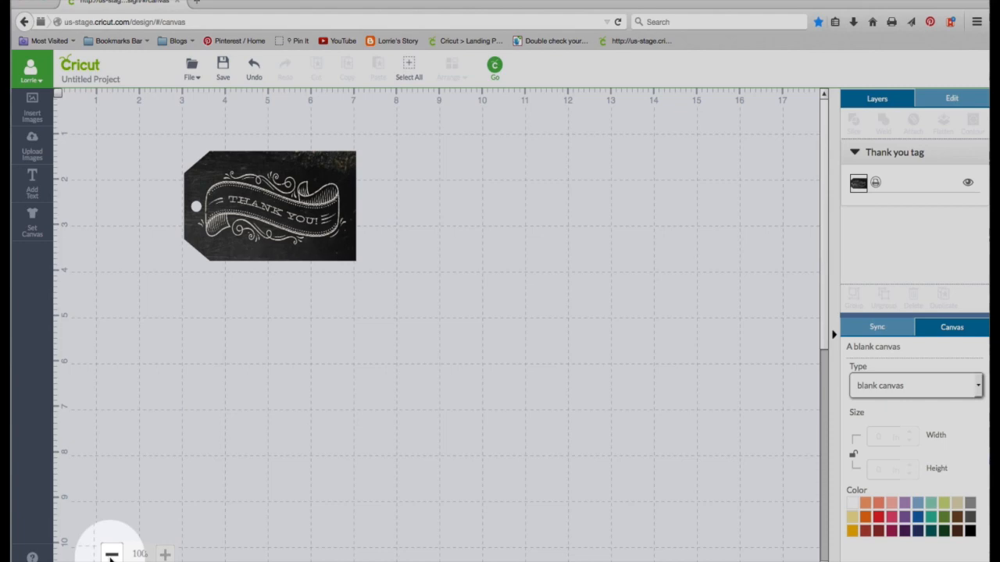
# Zoom the canvas to 125% and 150%, back down to 100% and 75%, then select the Thank You tag.
pyautogui.click(164, 555)
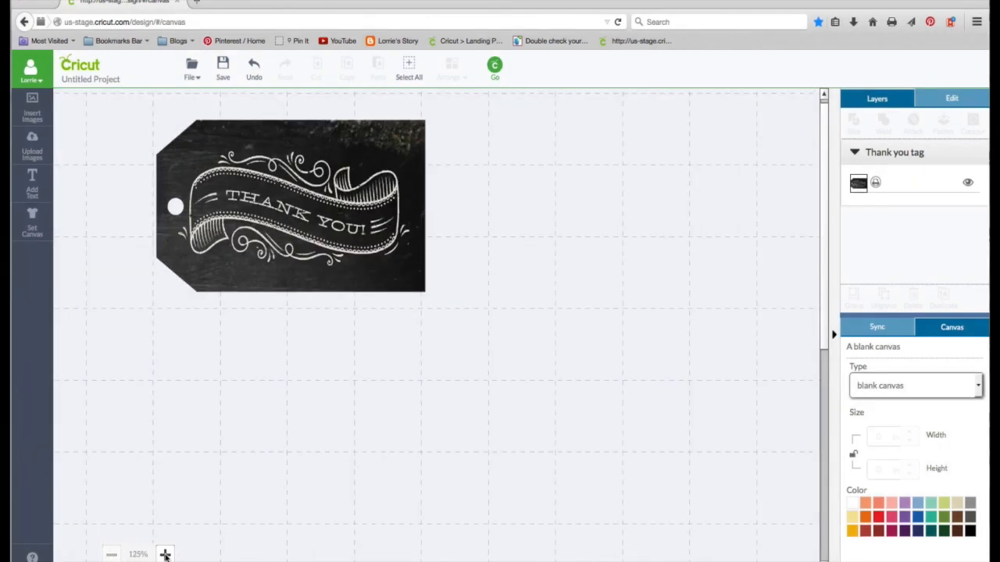
pyautogui.click(166, 553)
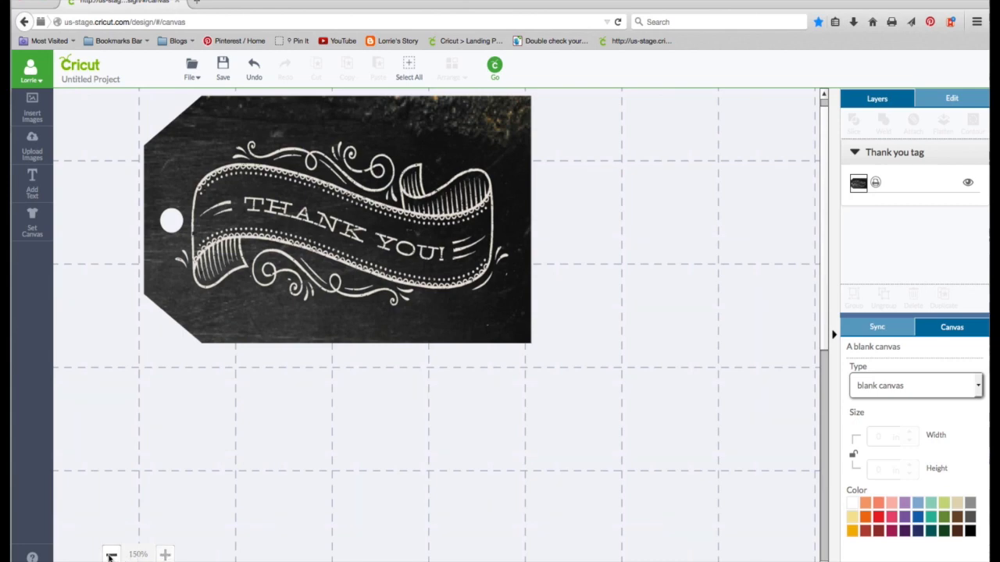
pyautogui.click(111, 553)
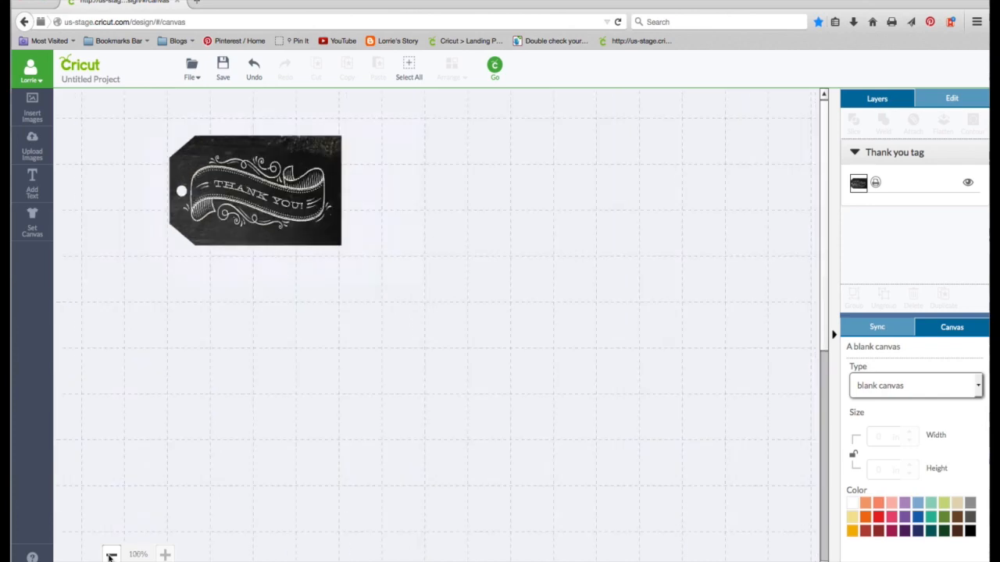
pyautogui.click(111, 553)
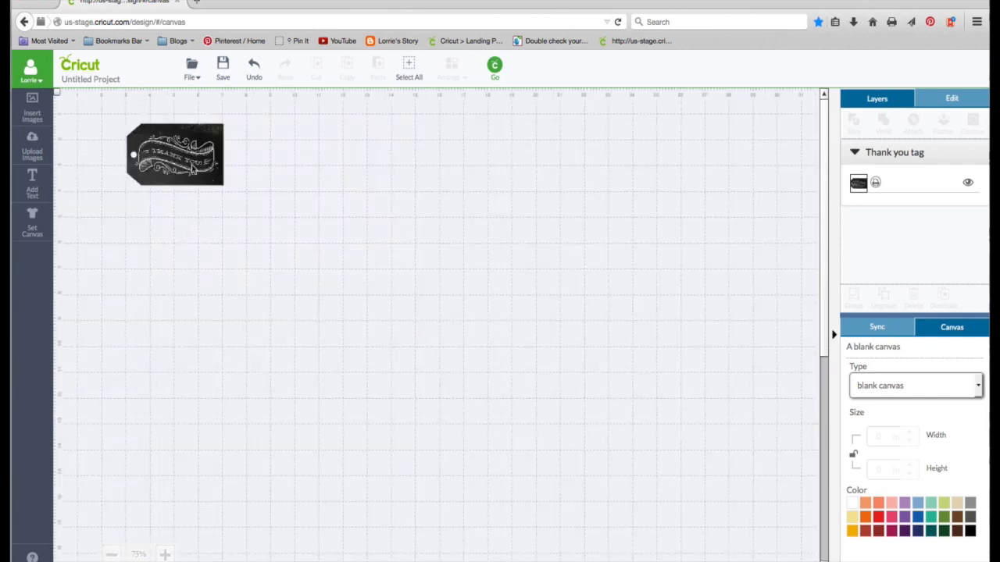
pyautogui.click(175, 155)
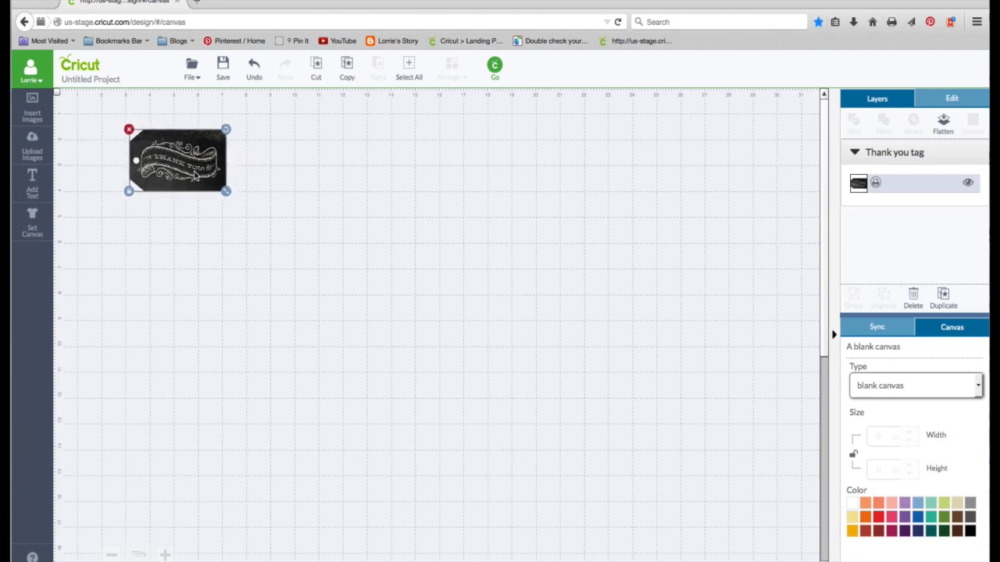